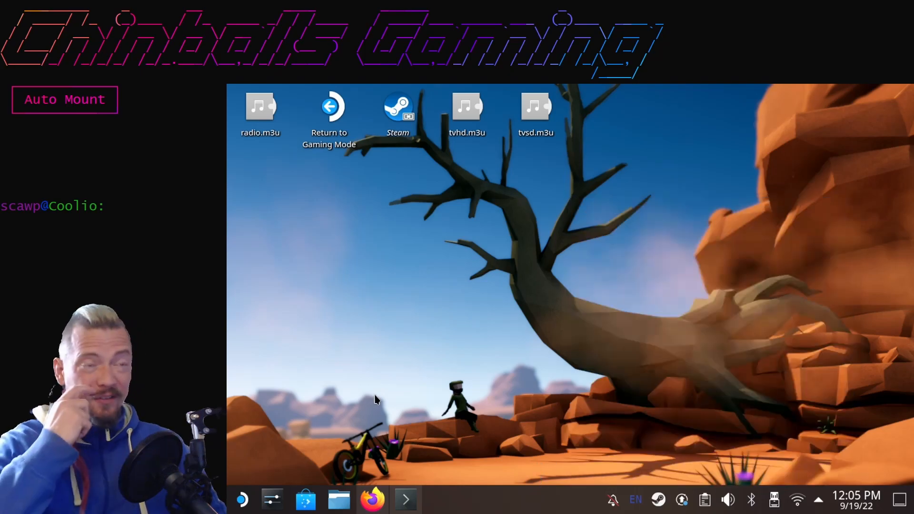
mouse_move(417, 393)
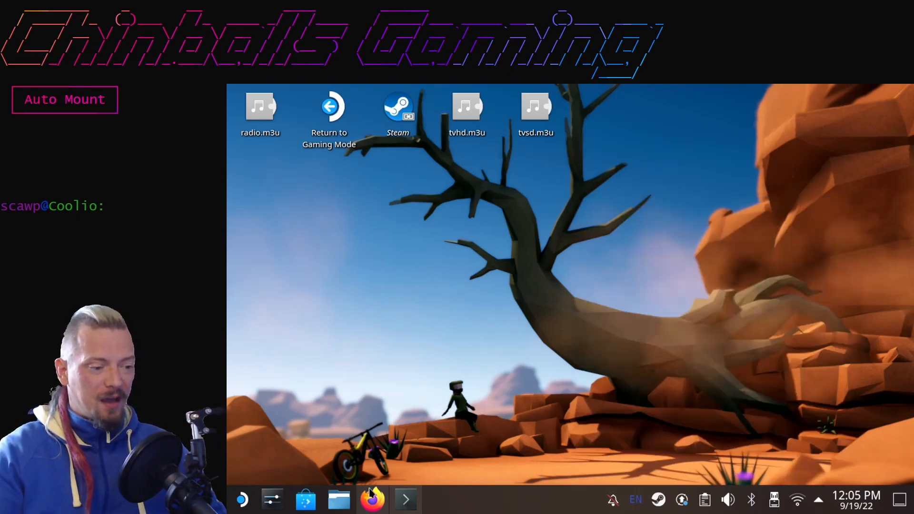
mouse_move(372, 499)
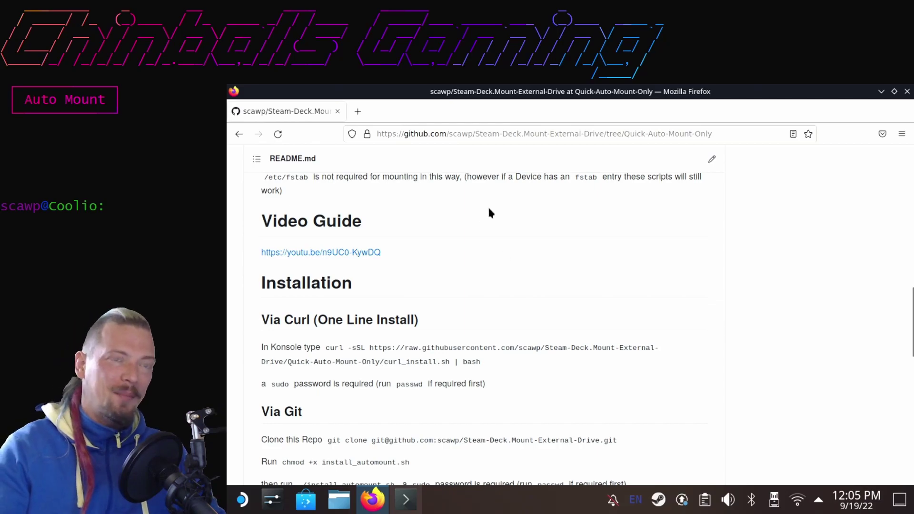
mouse_move(506, 222)
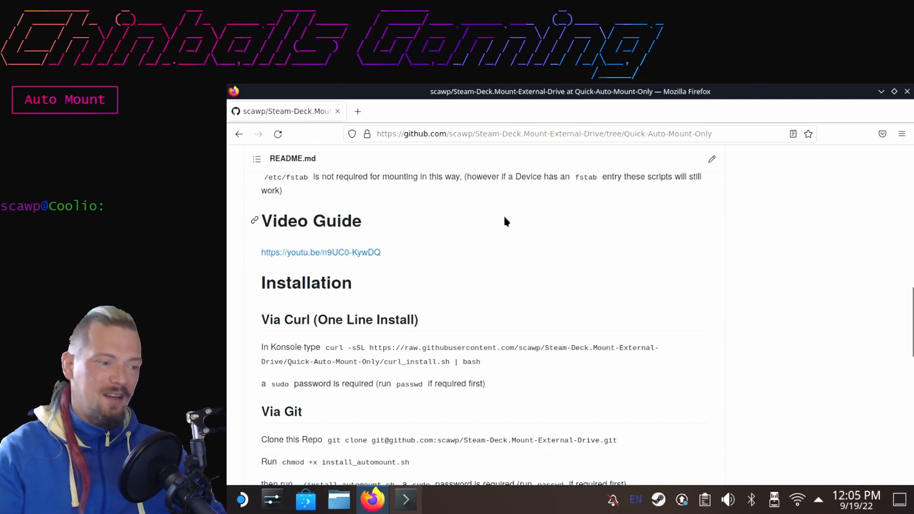
mouse_move(522, 229)
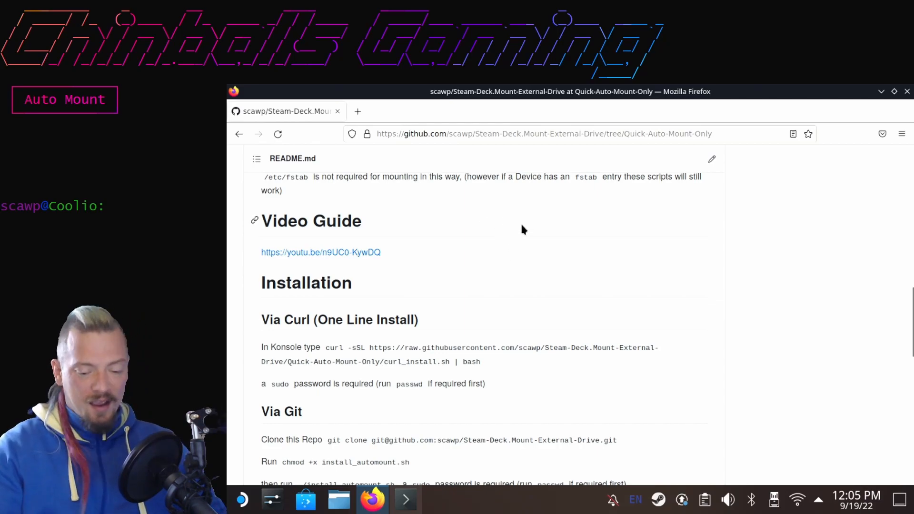
mouse_move(456, 345)
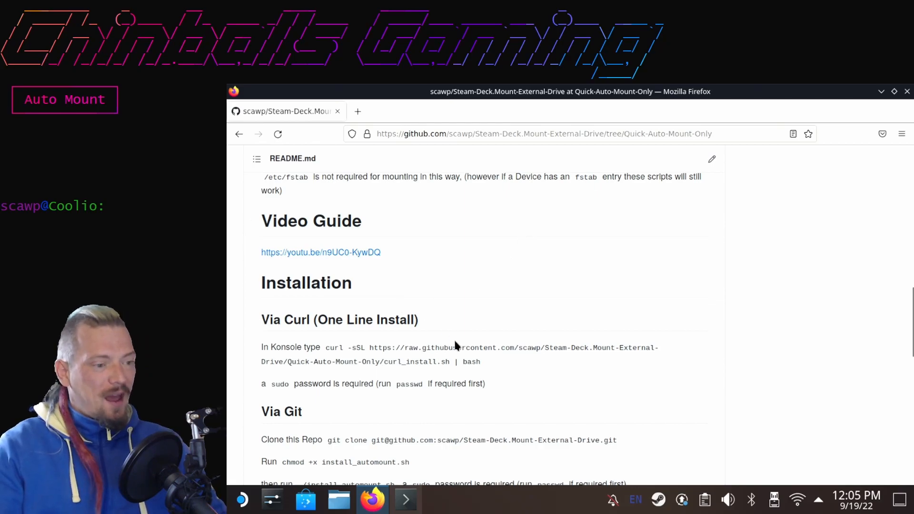
mouse_move(460, 340)
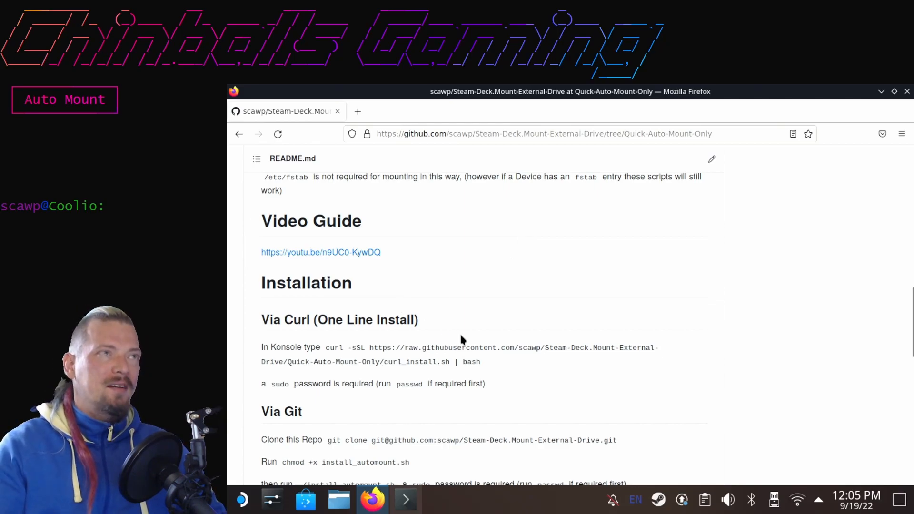
mouse_move(487, 339)
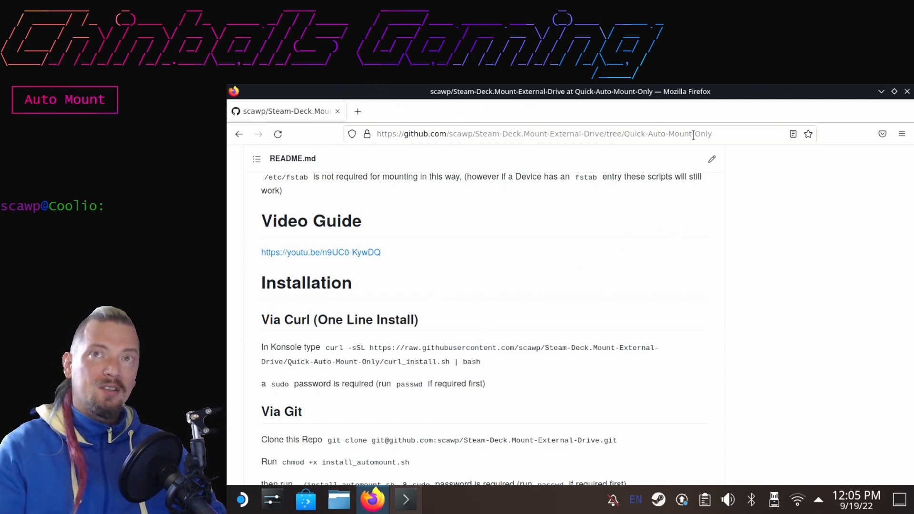
mouse_move(489, 372)
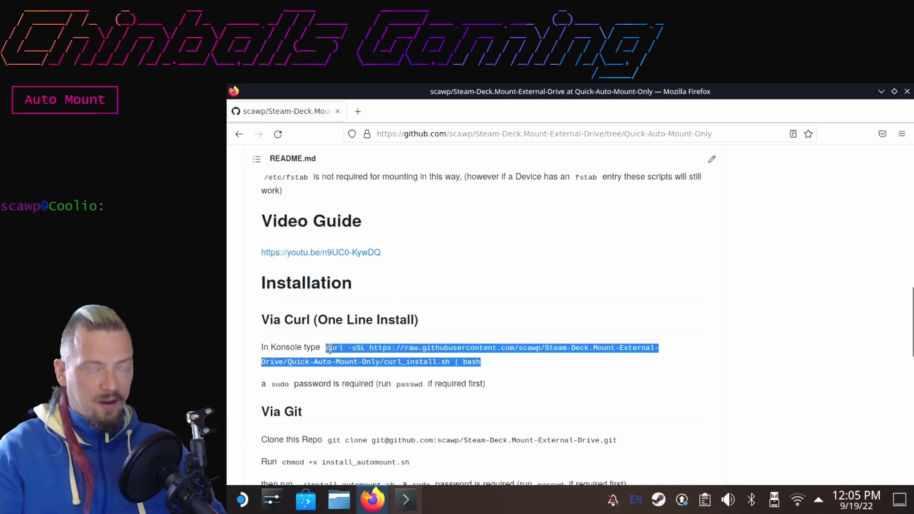
Scroll the repository README to the Installation section's one-line curl install command
scroll(down, 3)
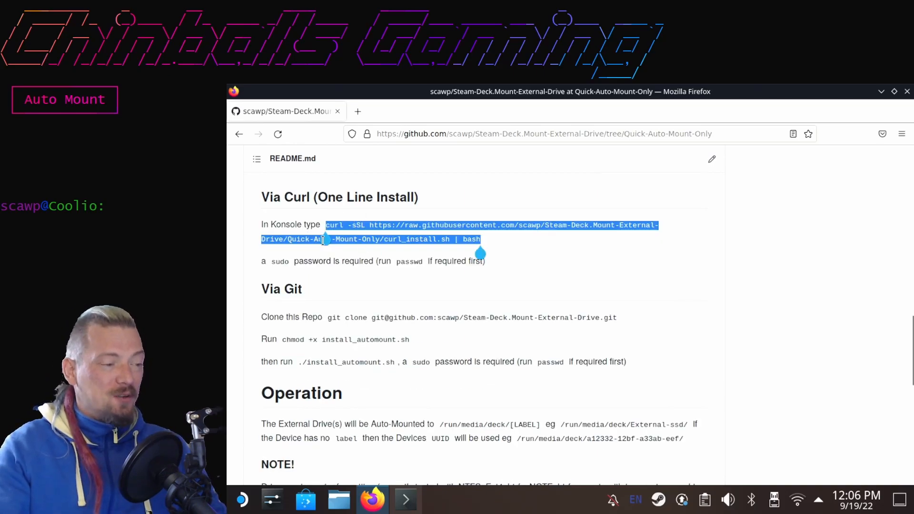
scroll(up, 3)
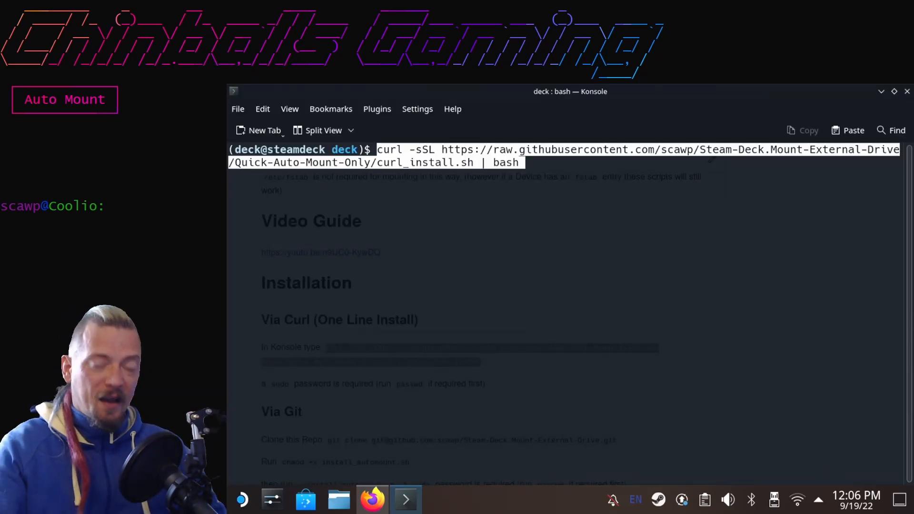
Run the pasted curl install command and confirm installing the Auto-Mount Service
key(Return)
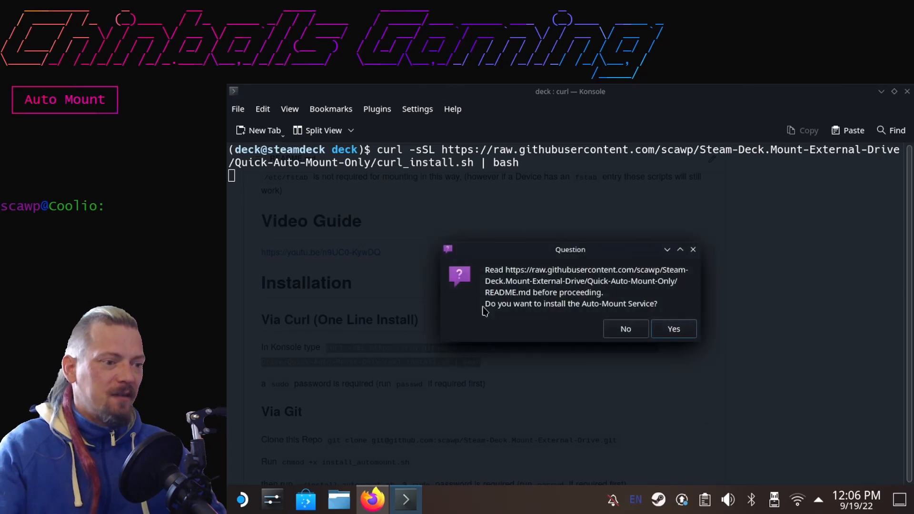
mouse_move(504, 343)
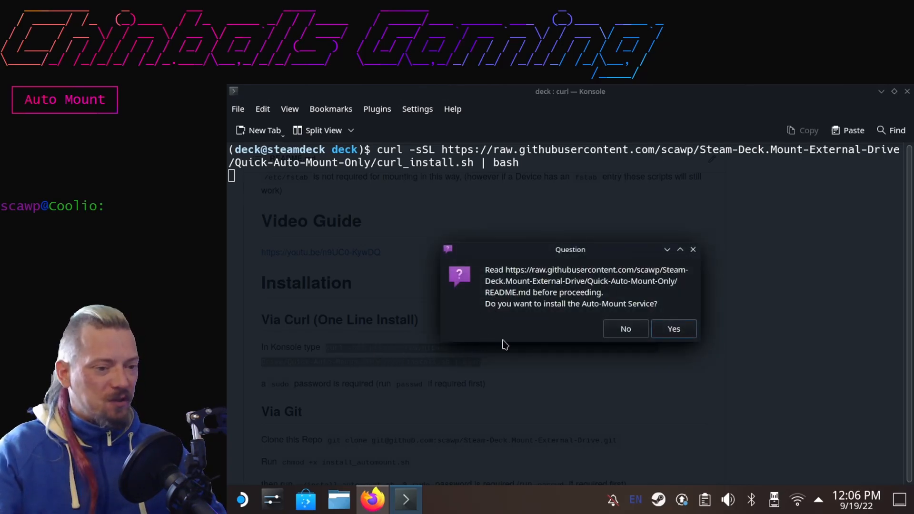
click(673, 328)
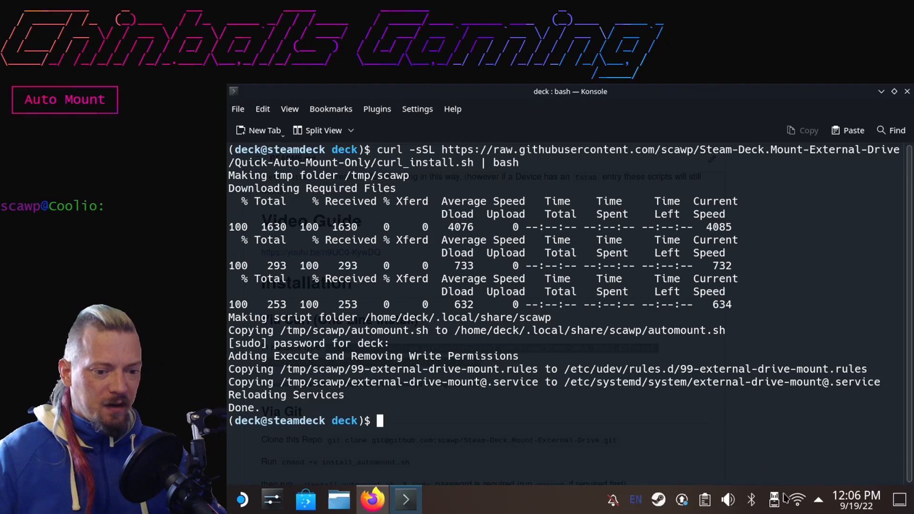
View Disks & Devices in the system tray, showing the ext4ernal drive mounted alongside the others
click(773, 500)
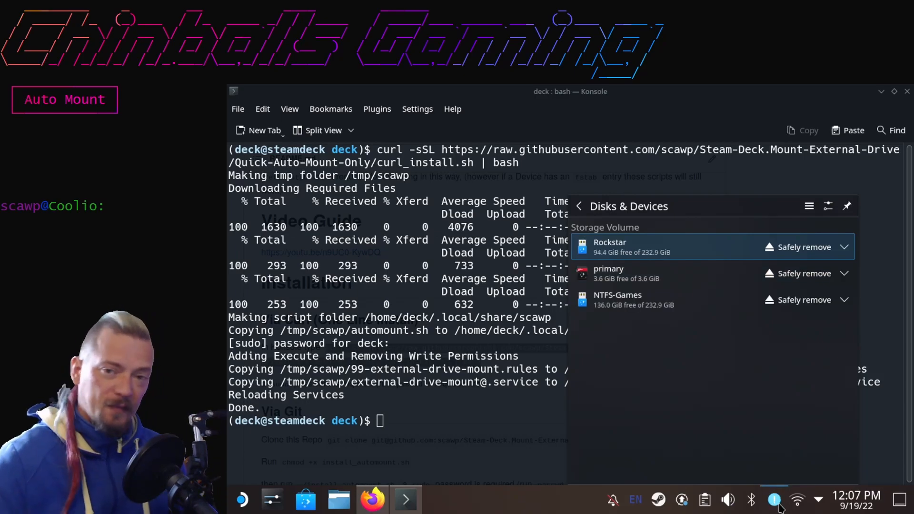
click(658, 500)
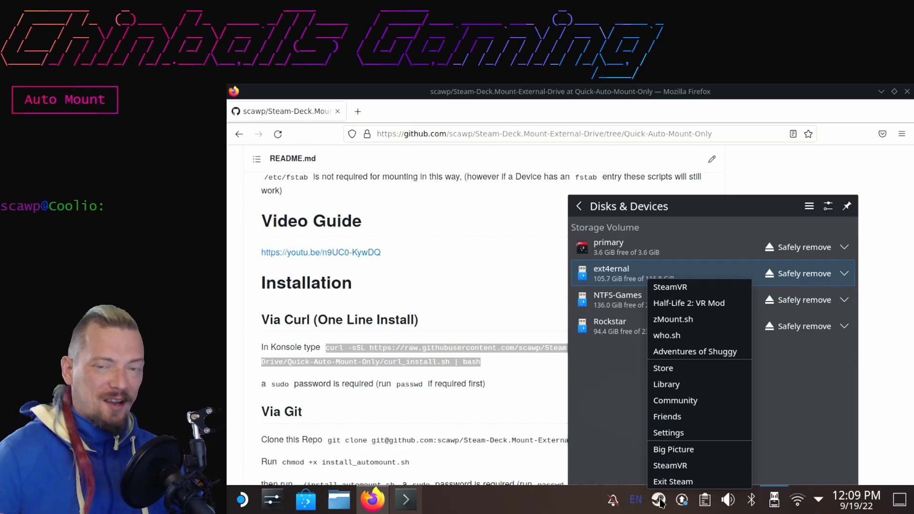
mouse_move(669, 465)
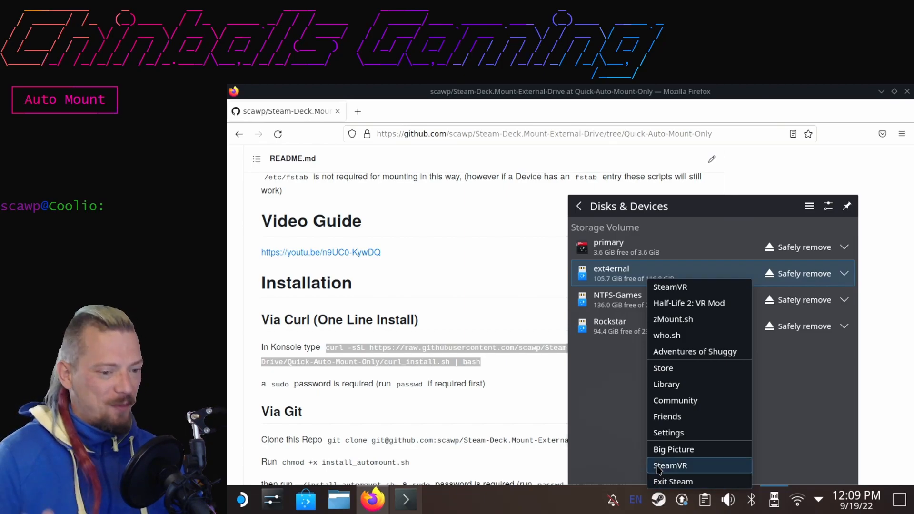
mouse_move(669, 432)
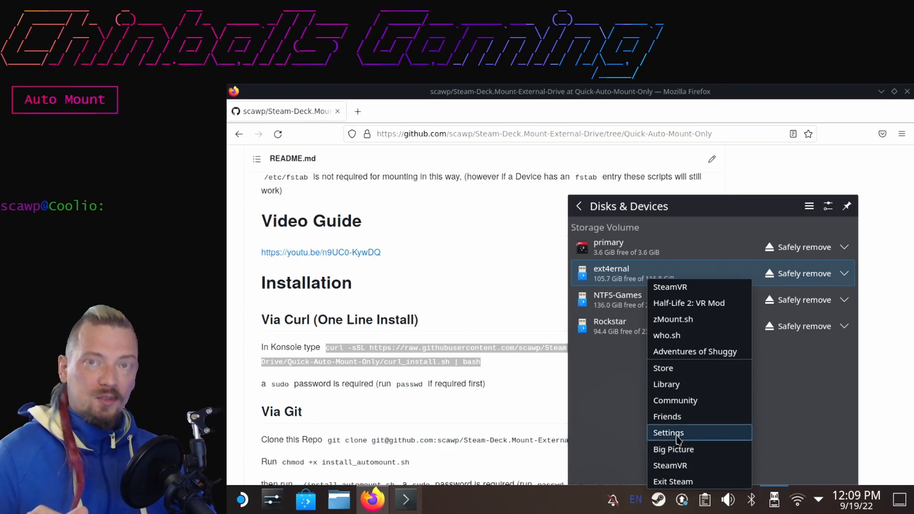
Add /run/media/deck/ext4ernal as a new Steam library folder via Settings > Downloads
click(668, 433)
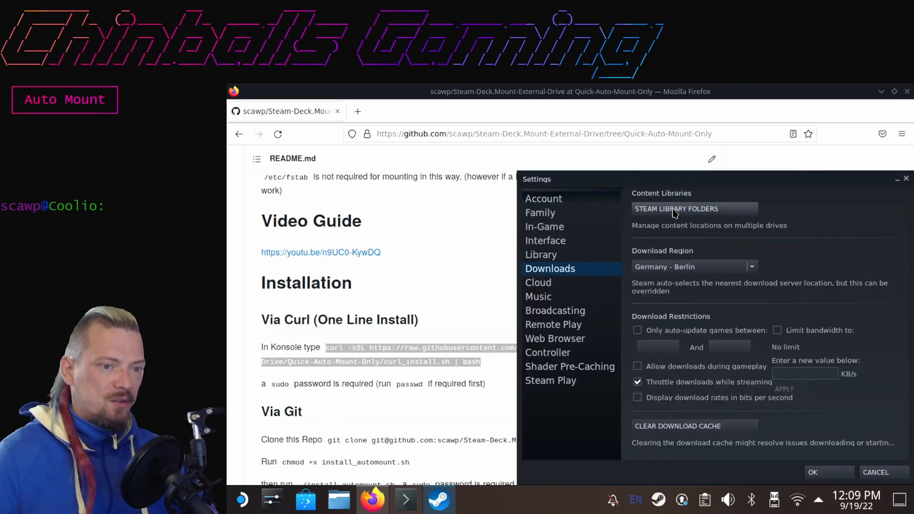
click(676, 209)
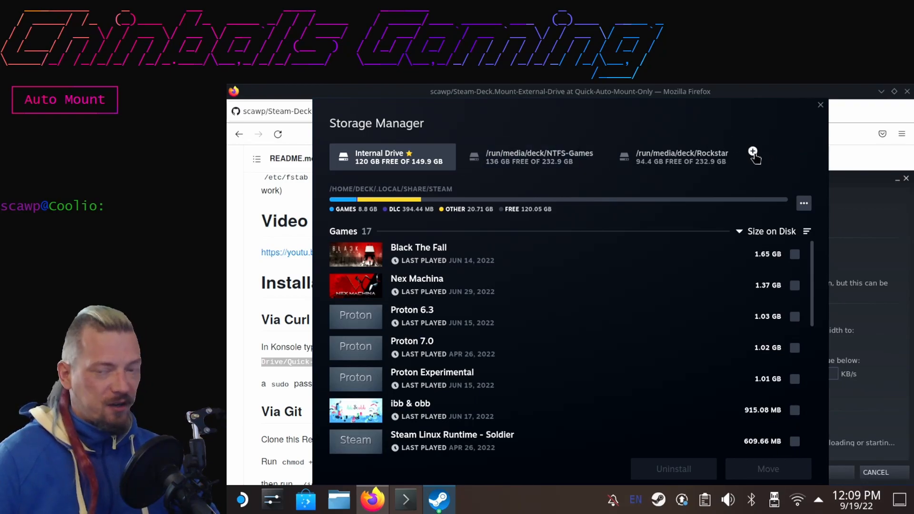
click(754, 155)
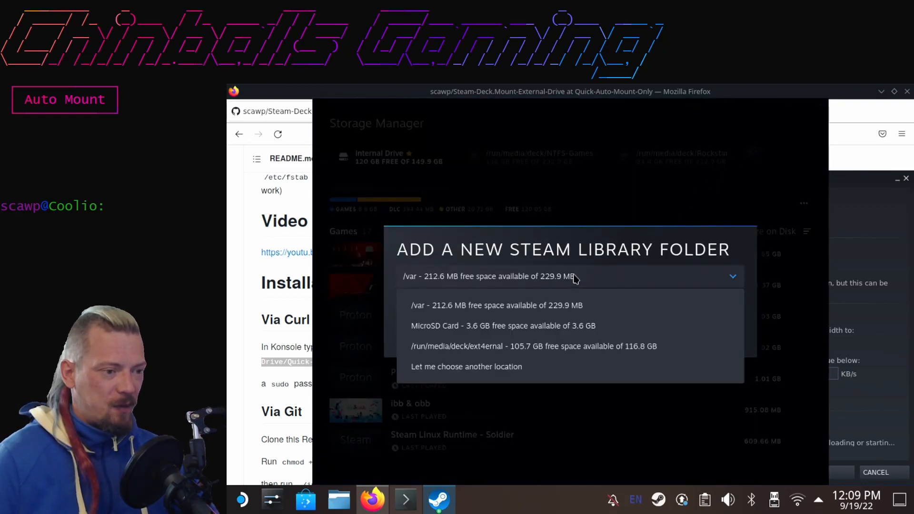
mouse_move(474, 346)
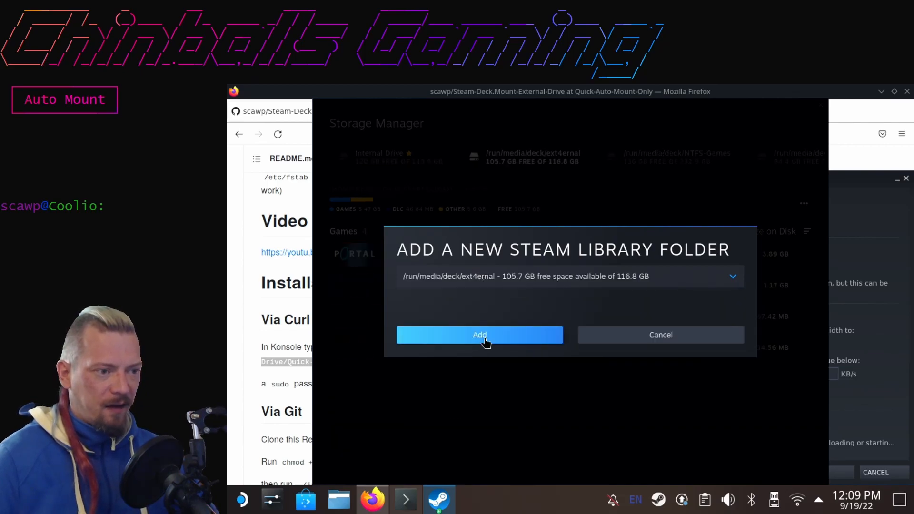
click(479, 334)
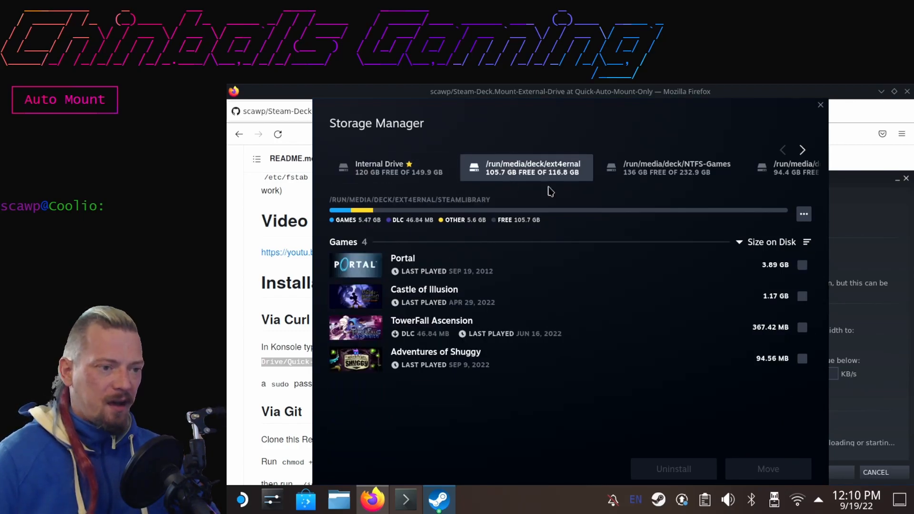
Browse the NTFS-Games and Rockstar library drives in Storage Manager, ending on NTFS-Games
click(670, 167)
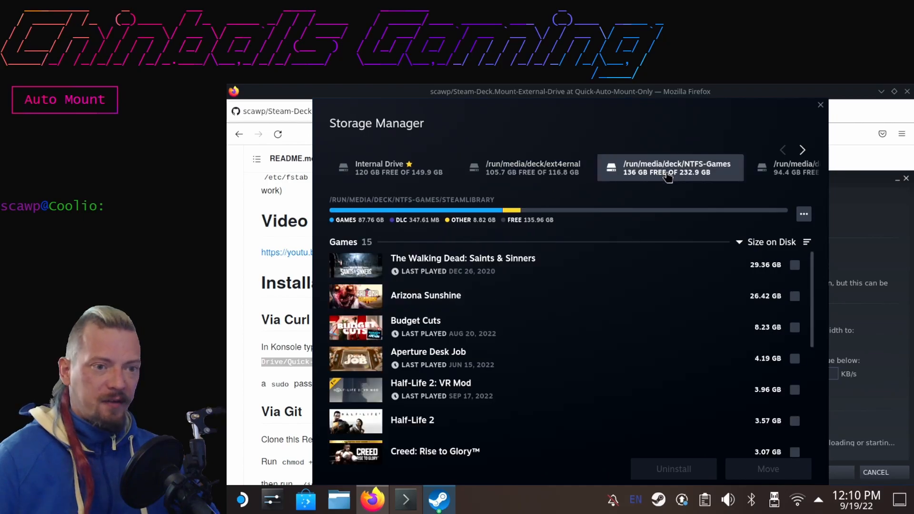
mouse_move(802, 150)
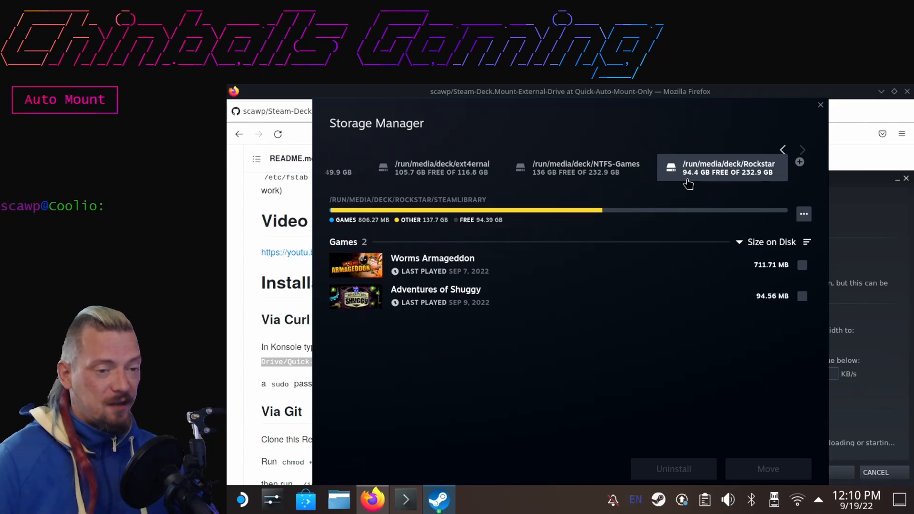
click(579, 168)
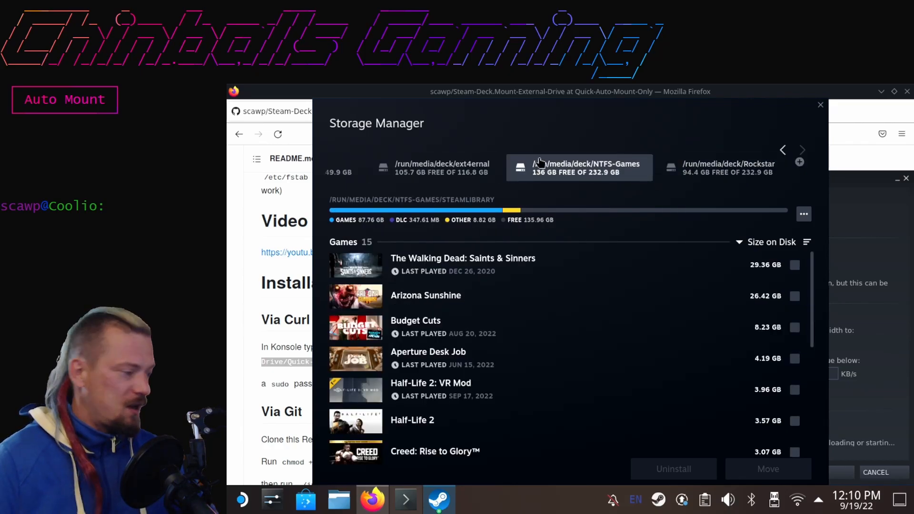
mouse_move(448, 246)
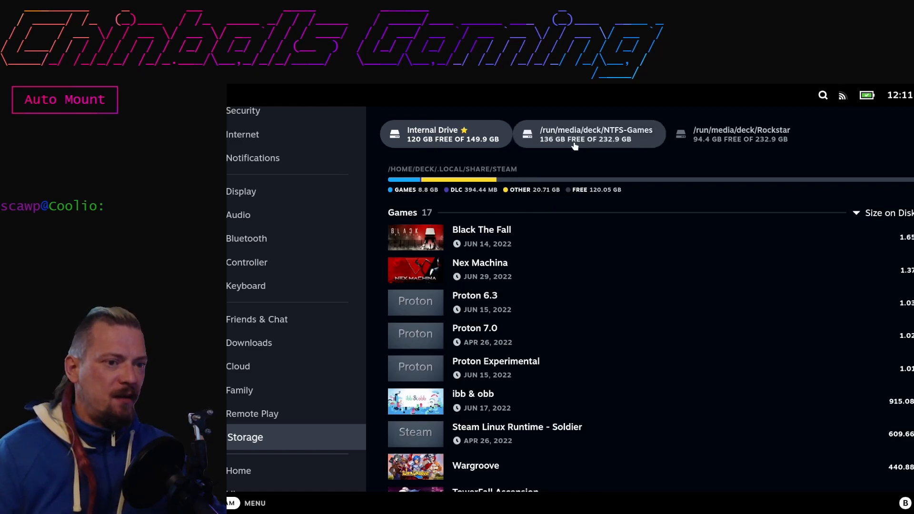
mouse_move(734, 135)
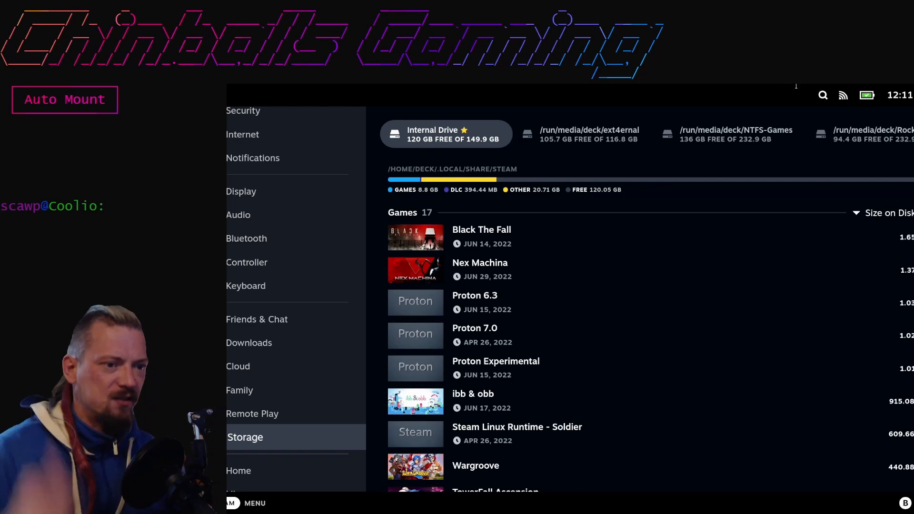
Select the ext4ernal drive in Gaming Mode storage settings to list its four games
click(580, 135)
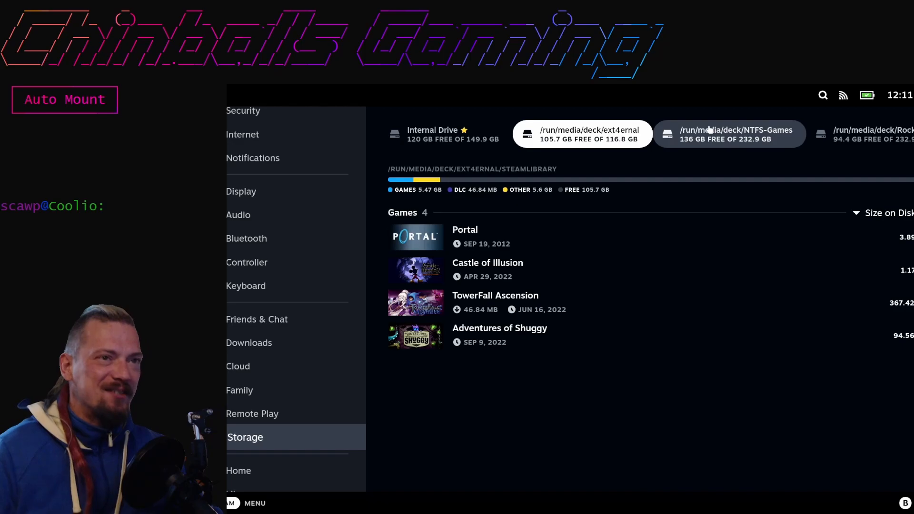
mouse_move(716, 145)
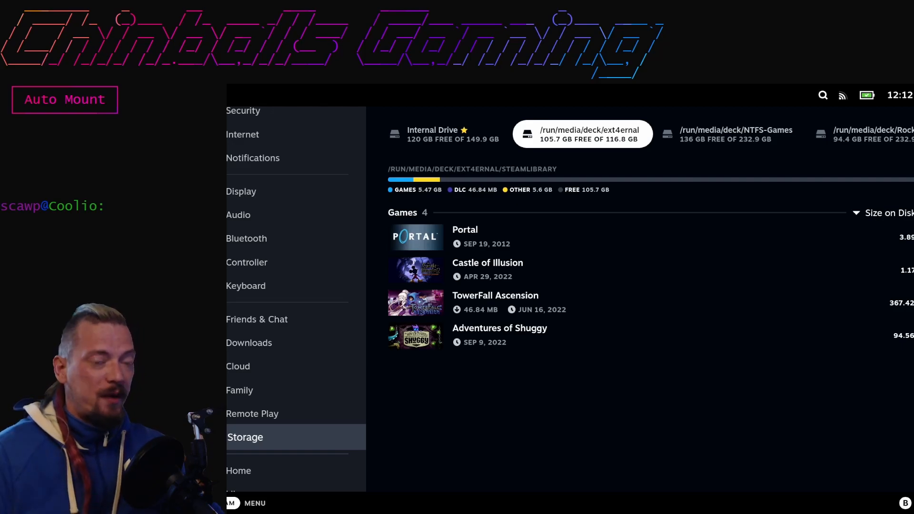
mouse_move(729, 134)
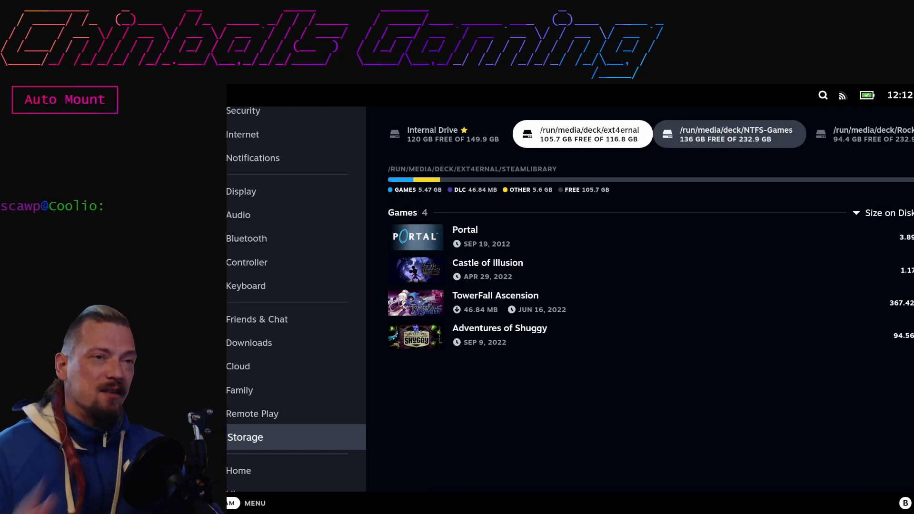
mouse_move(743, 155)
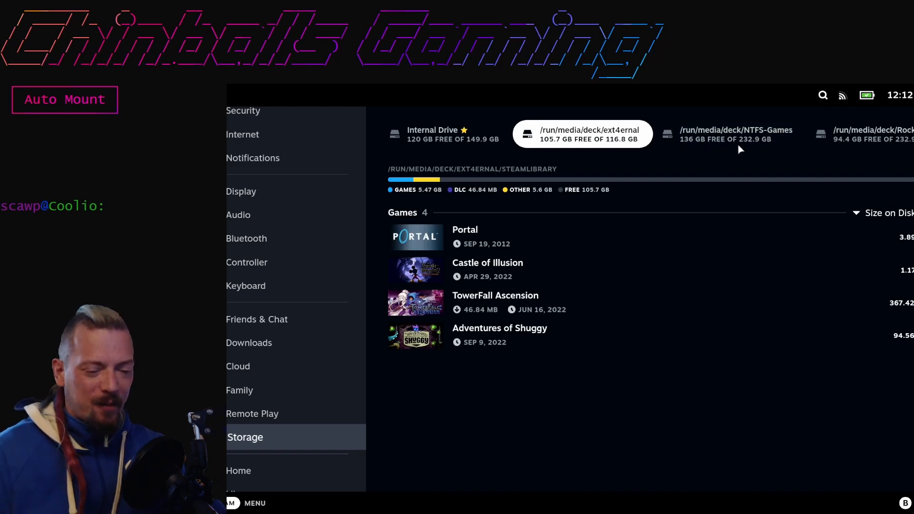
mouse_move(741, 108)
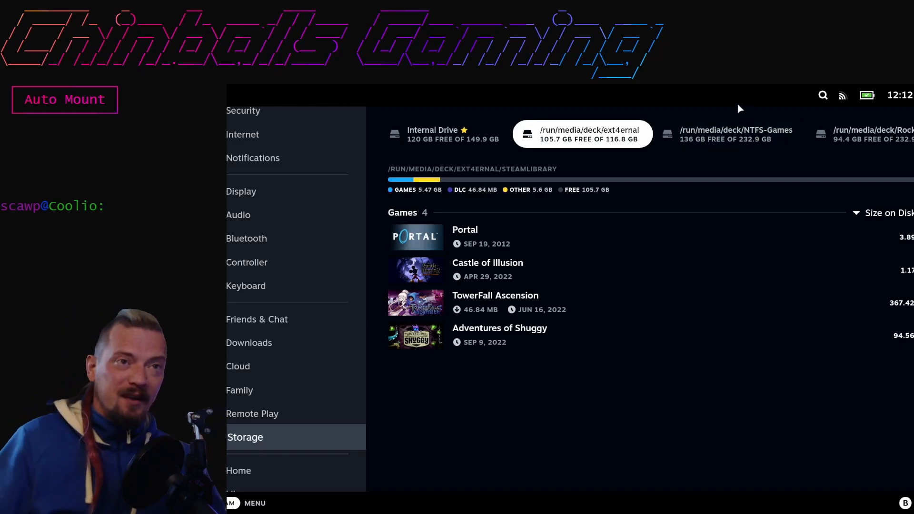
mouse_move(753, 105)
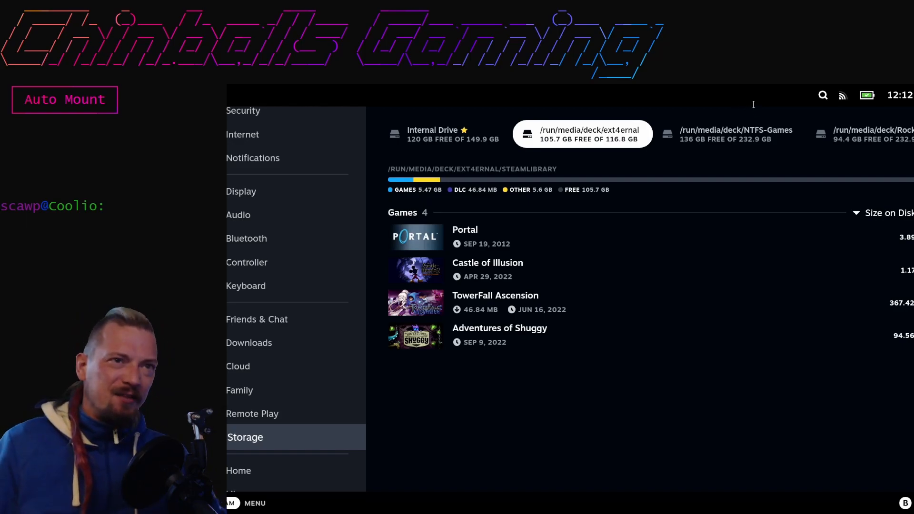